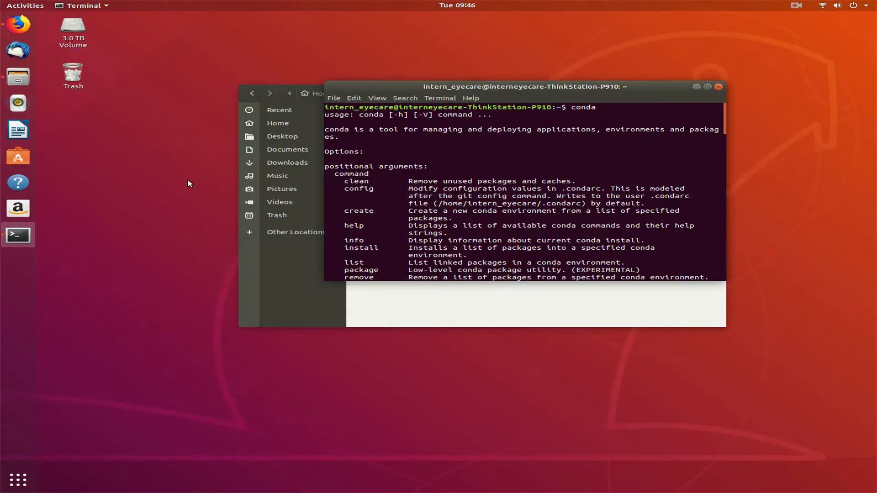
mouse_move(195, 182)
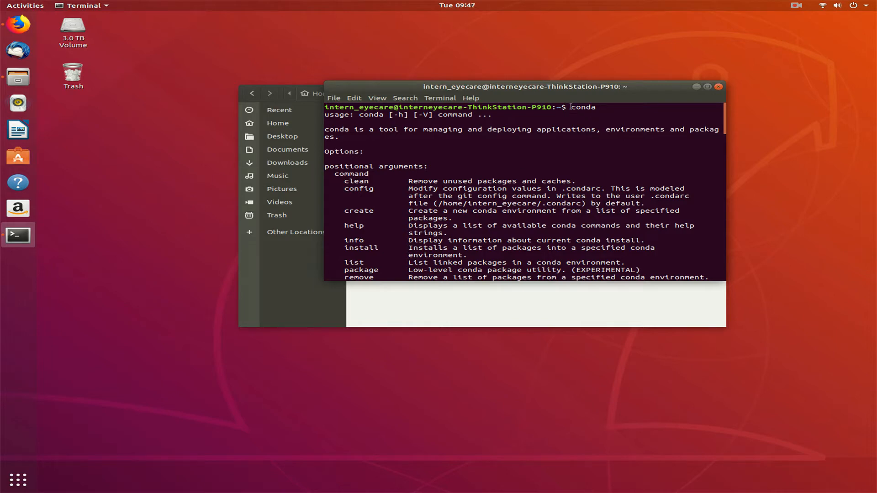
- Highlight 'conda' at the prompt and scroll its help text down to the update command entry
double_click(582, 107)
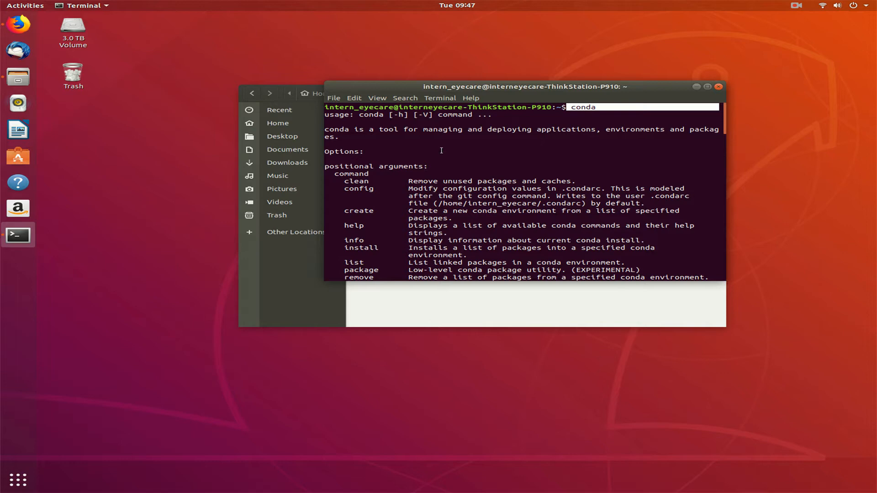
scroll("down", 3)
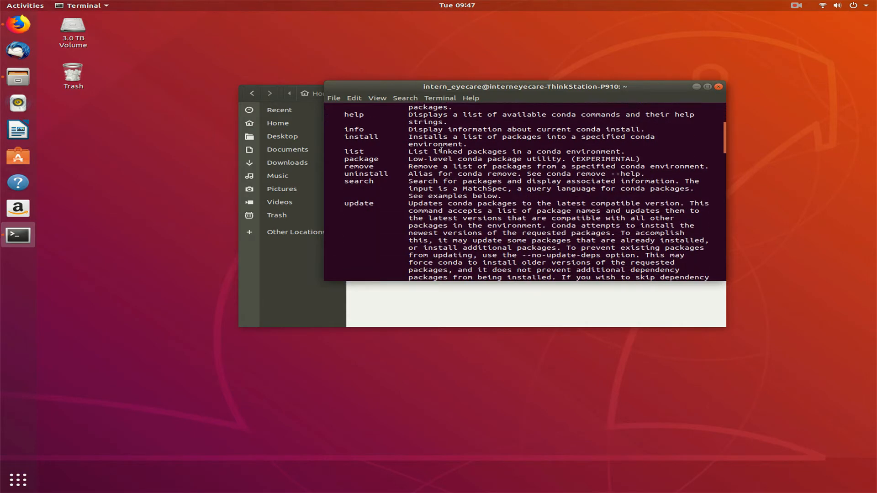
scroll("down", 3)
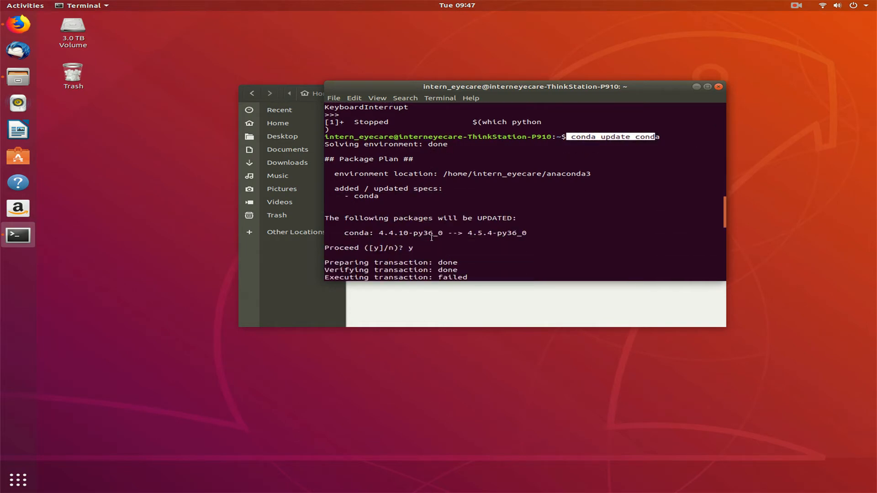
- Review the PermissionError output, then run 'sudo chown -R user anaconda3'
scroll("down", 3)
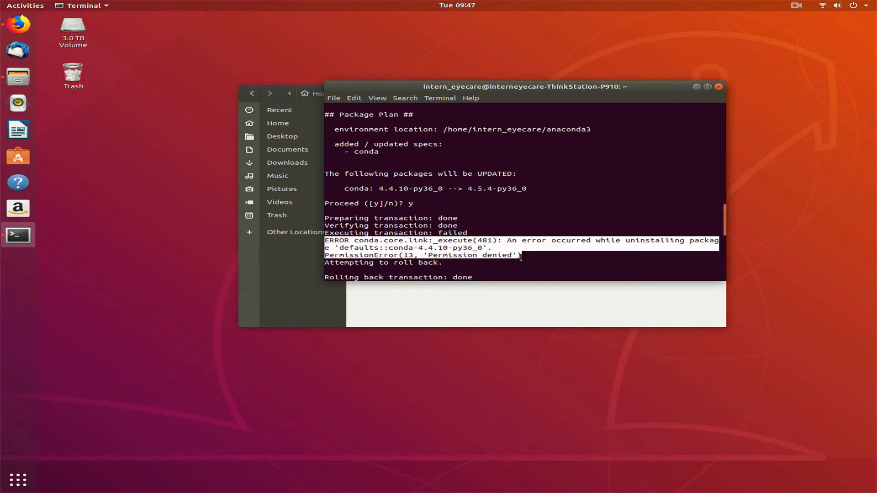
scroll("down", 3)
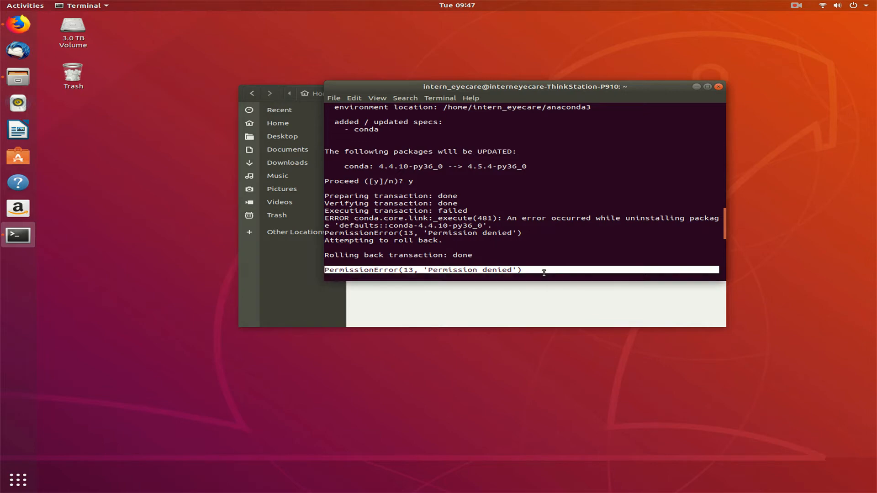
mouse_move(532, 262)
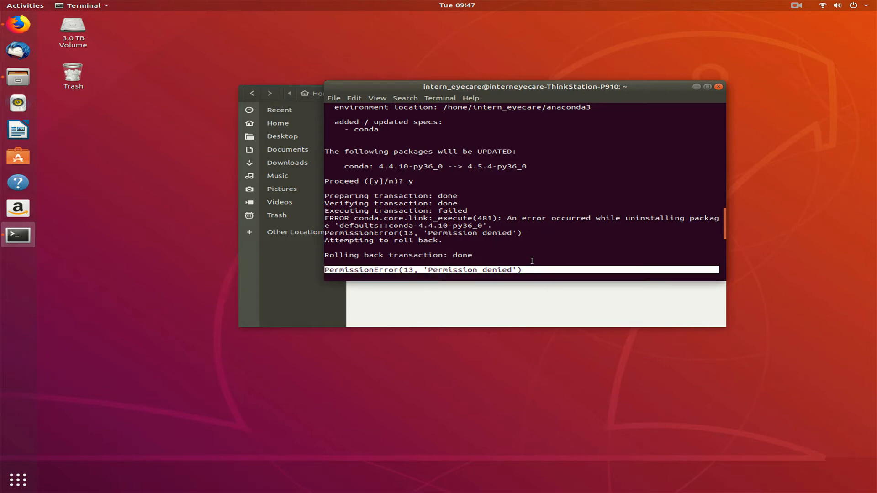
type("sudo chown -R user anaconda3")
type("sudo chown -R $USER anaconda3")
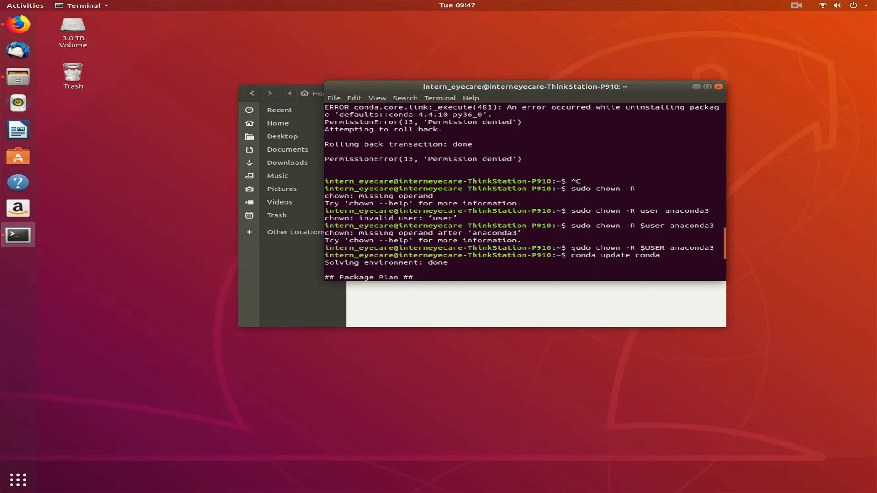
- Highlight 'anaconda3' in the sudo chown command line
double_click(615, 247)
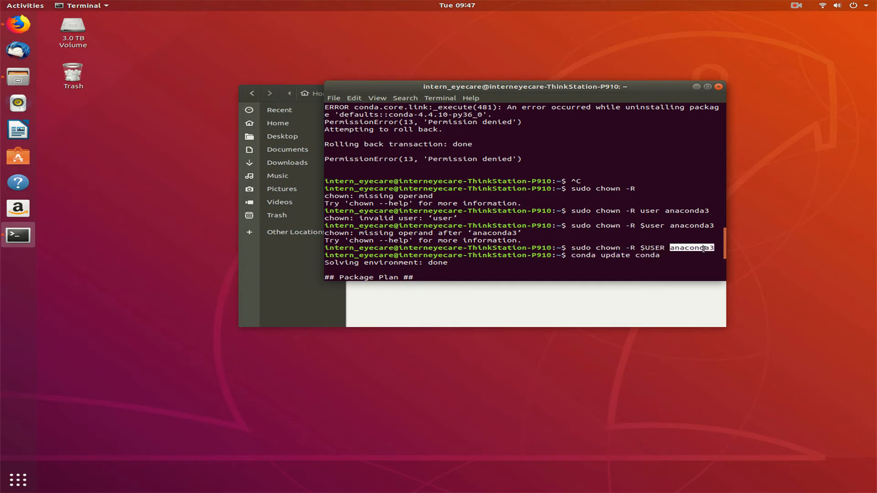
mouse_move(282, 136)
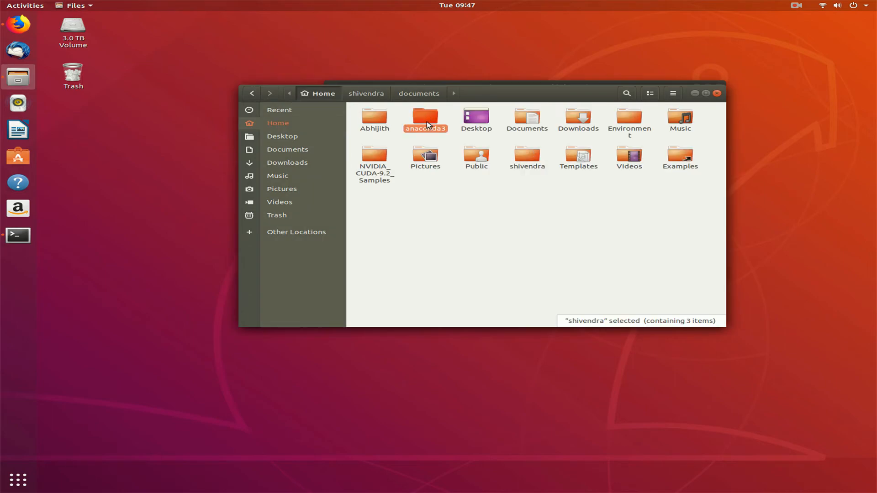
- Open the anaconda3 folder in Files to view bin, pkgs and envs, then close Files
double_click(426, 115)
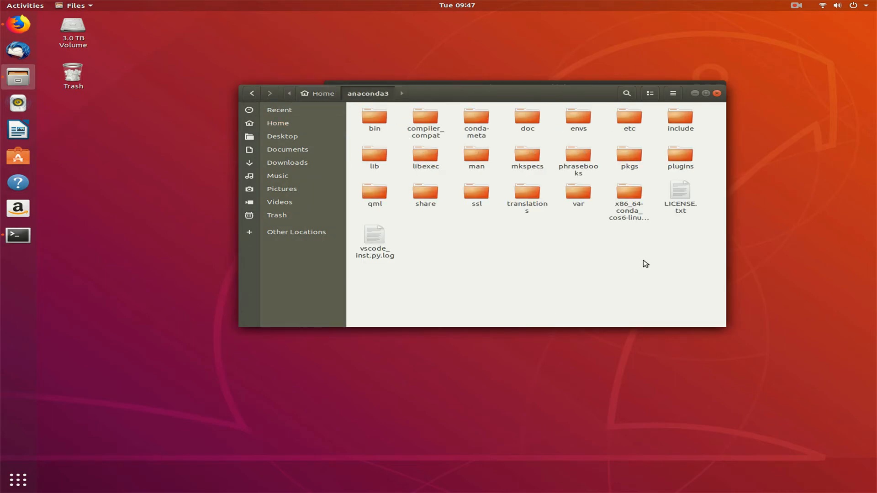
left_click(277, 123)
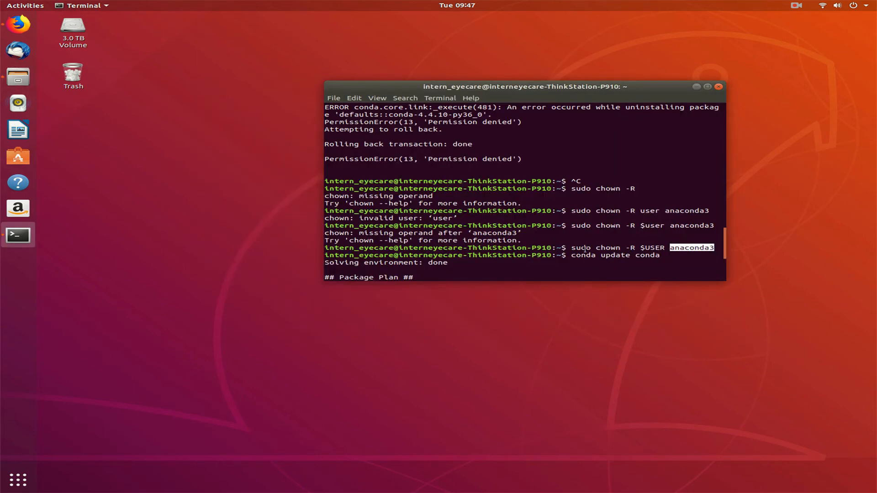
- Confirm the conda 4.4.10 to 4.5.4 update at the Proceed prompt and let the transaction finish
scroll("down", 3)
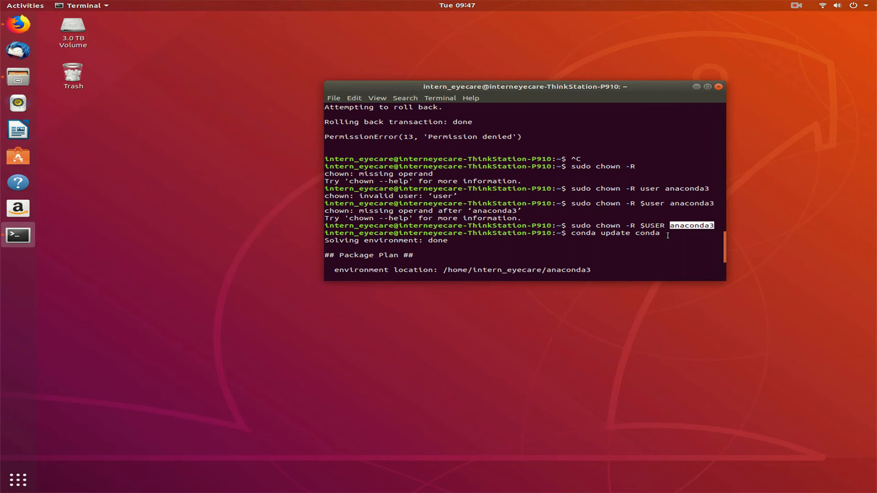
mouse_move(492, 244)
type("y")
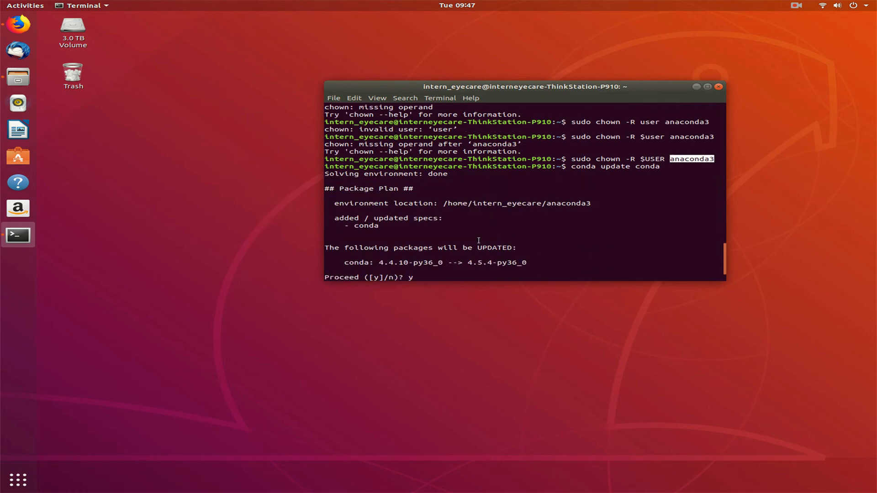
key("Return")
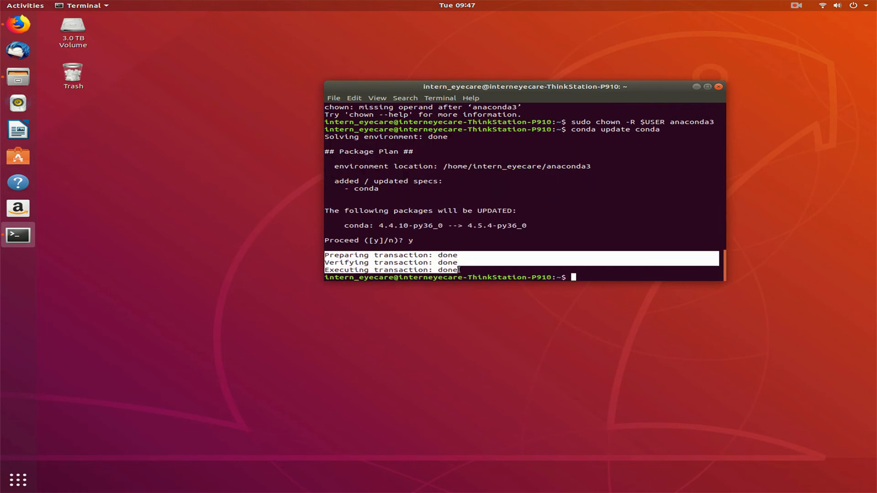
mouse_move(550, 270)
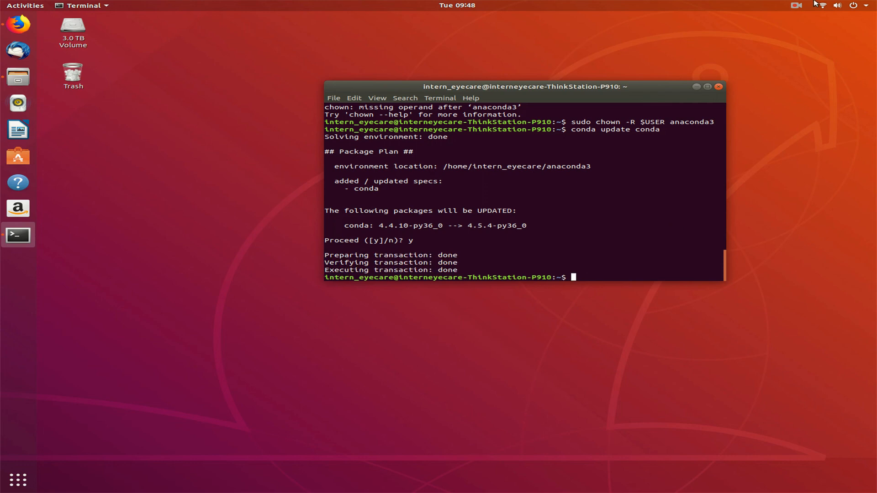
mouse_move(795, 5)
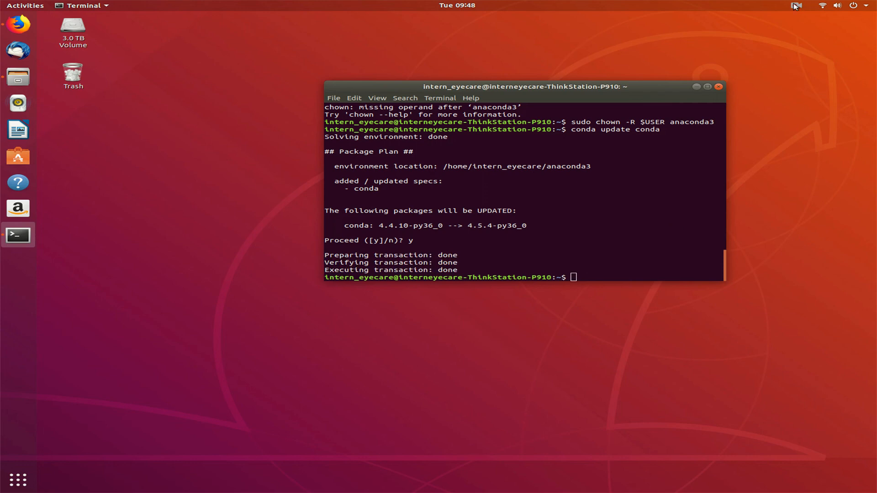
left_click(796, 5)
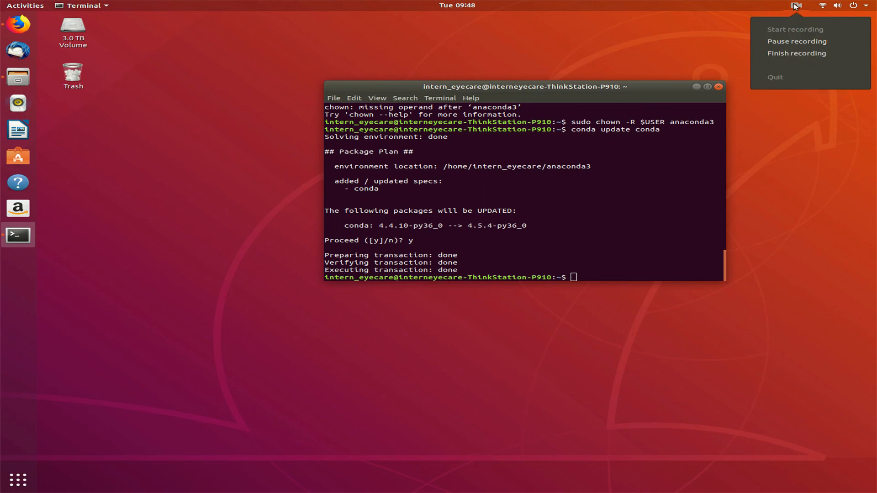